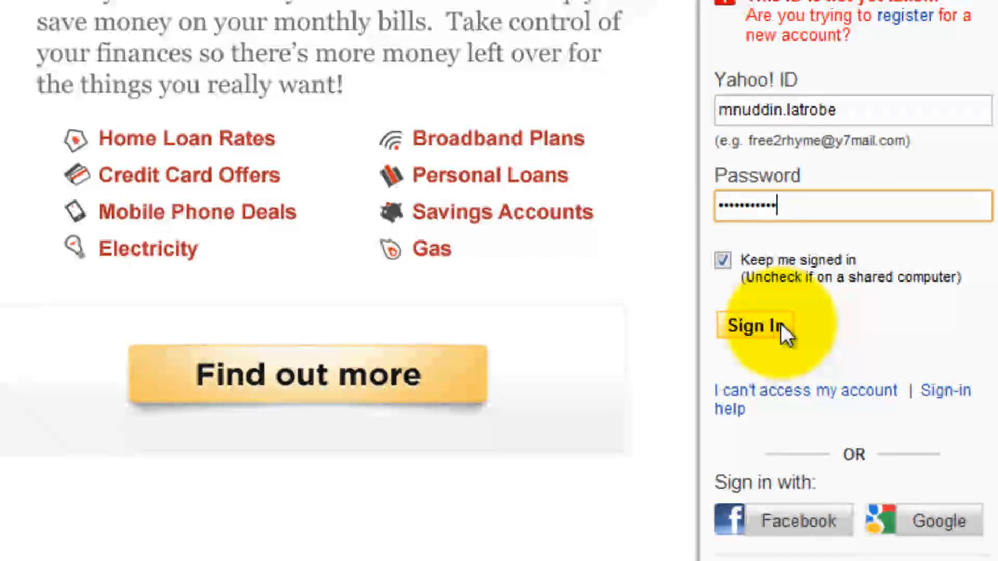
Step: Sign in to Yahoo! Mail with the filled-in Yahoo! ID and password
click(754, 326)
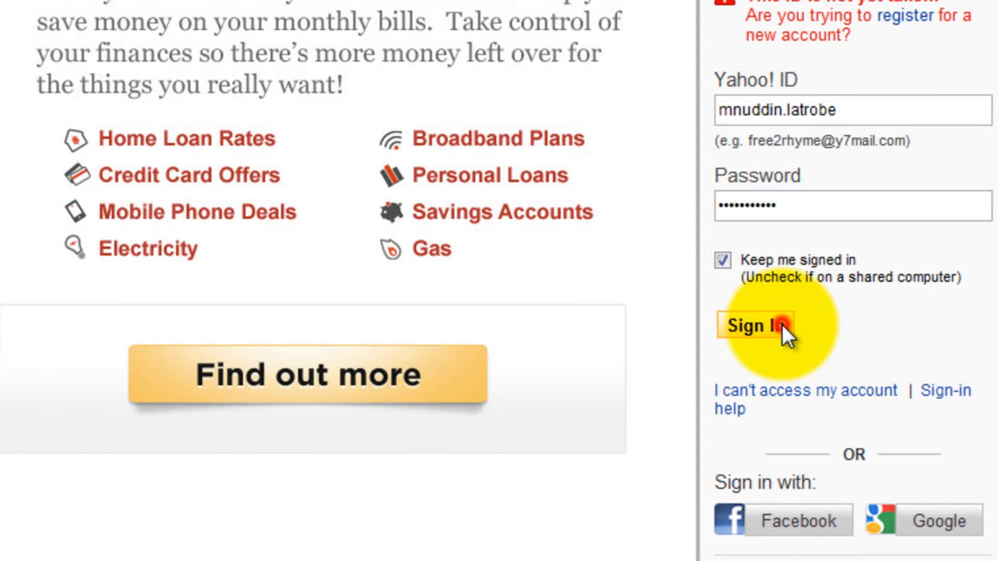
click(761, 327)
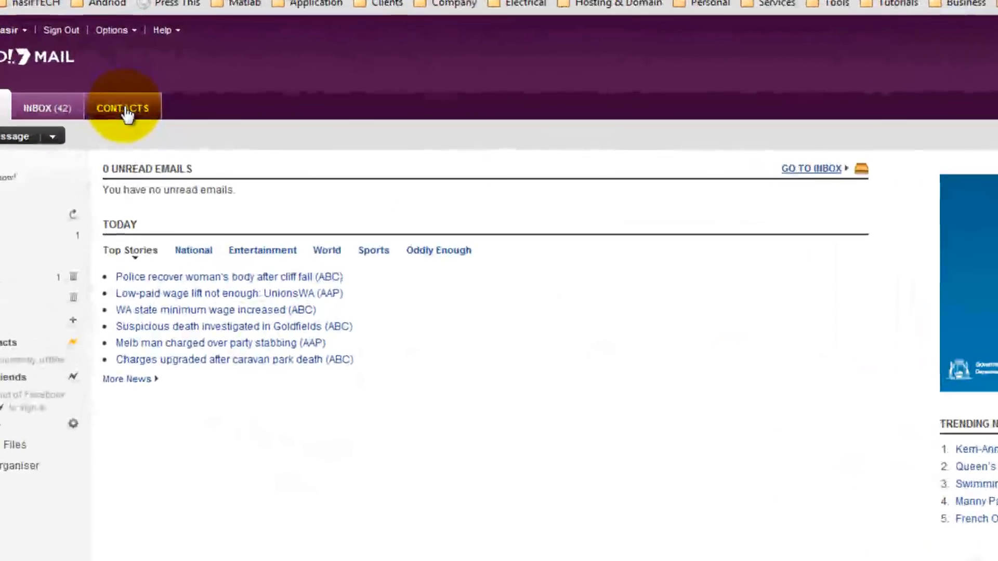
Step: From Contacts, choose Export All from the Actions menu
click(122, 108)
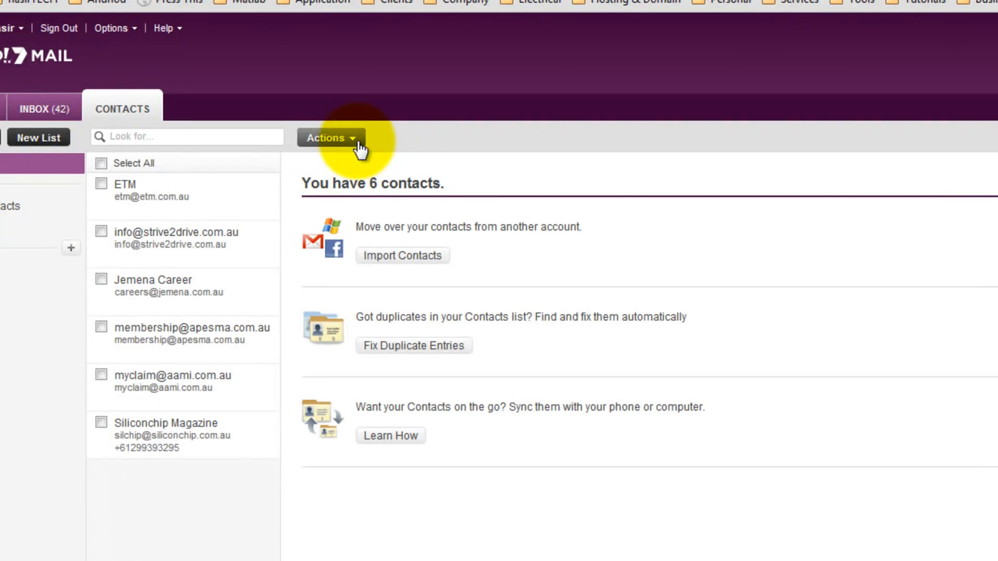
click(326, 137)
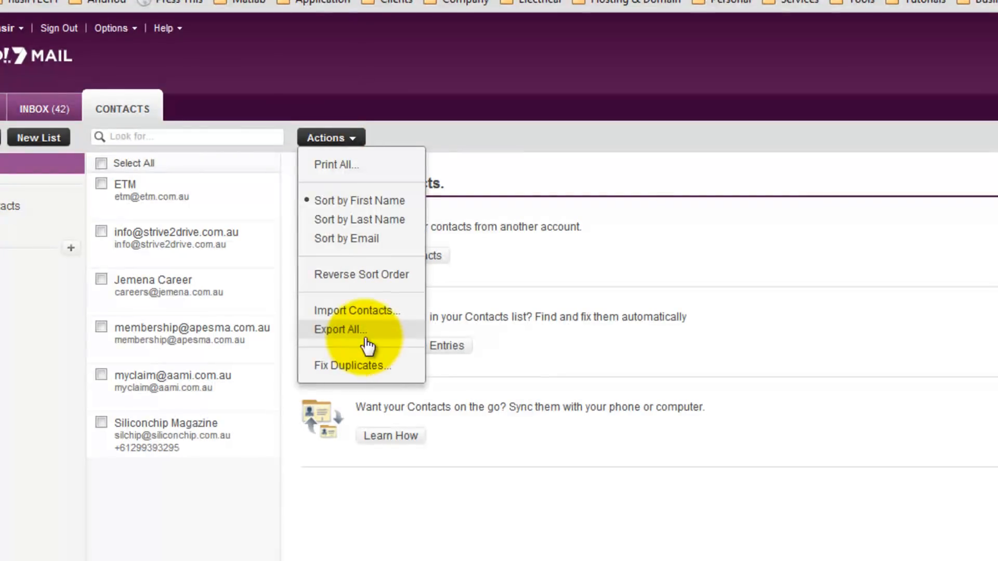
click(340, 329)
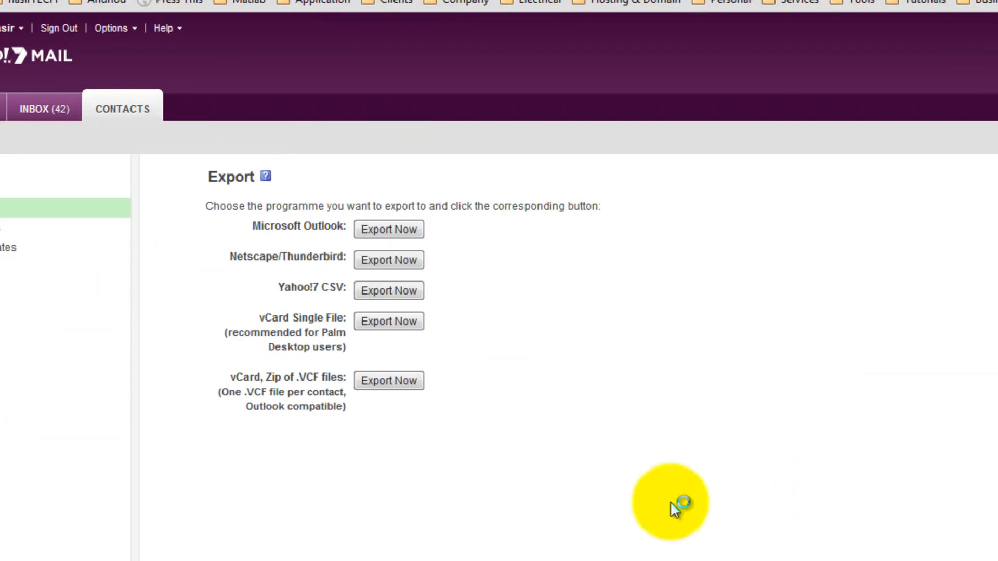
mouse_move(481, 459)
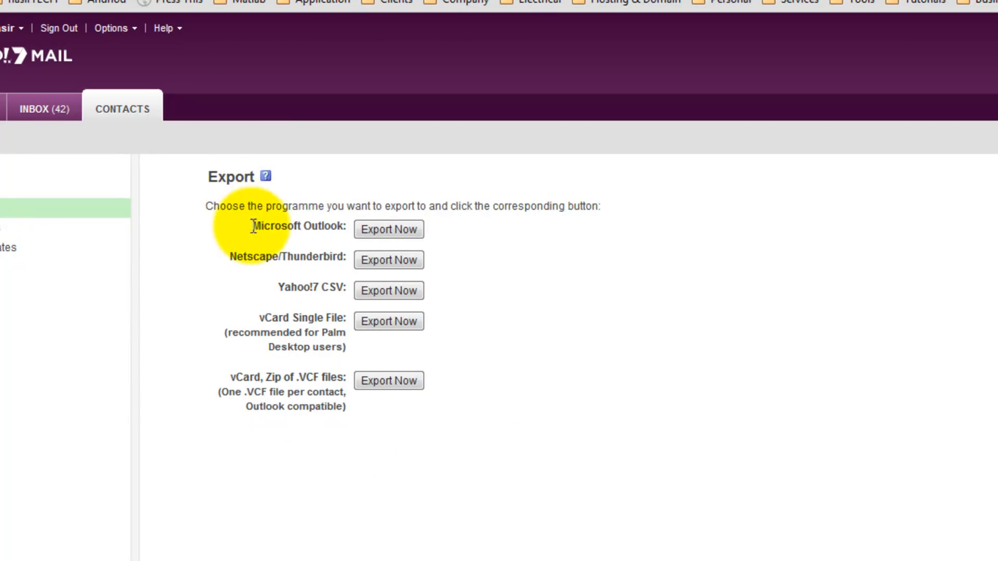
mouse_move(244, 228)
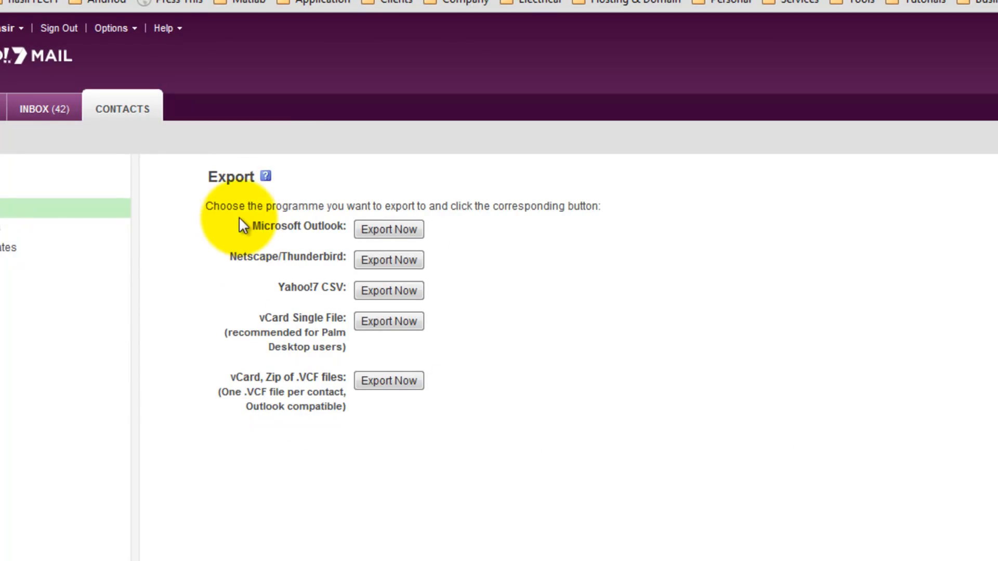
mouse_move(286, 306)
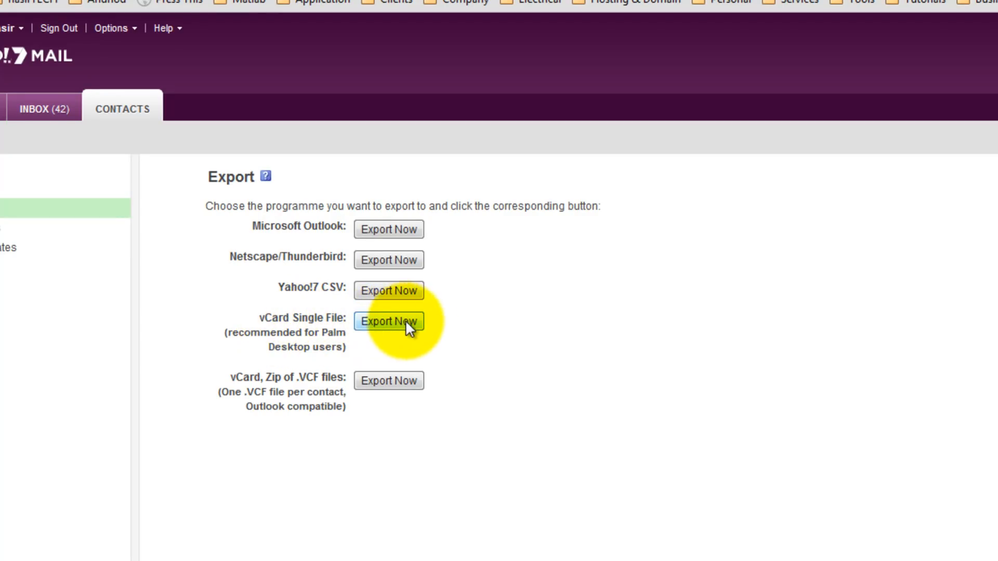
mouse_move(417, 334)
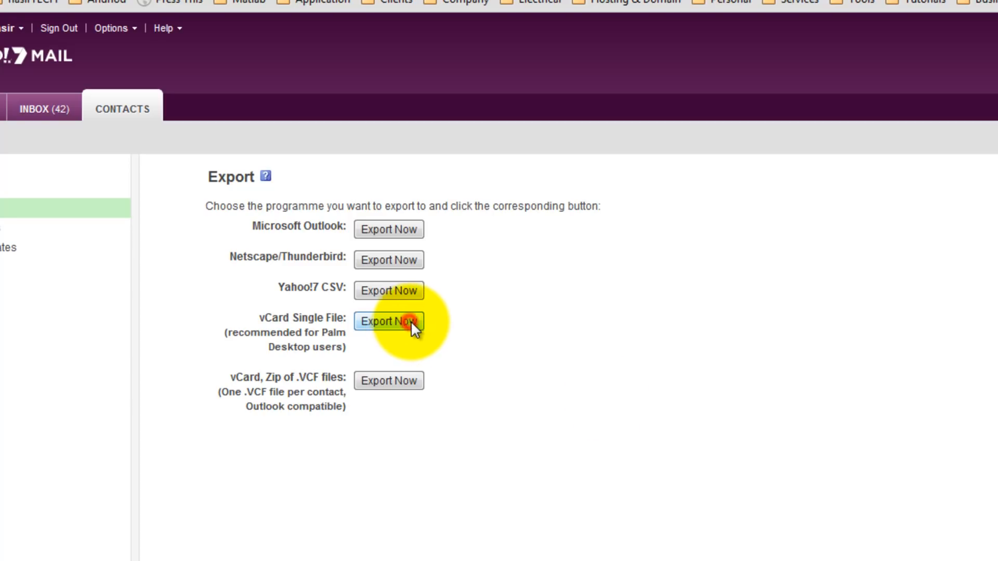
Step: Choose Export Now for the vCard Single File format
click(388, 321)
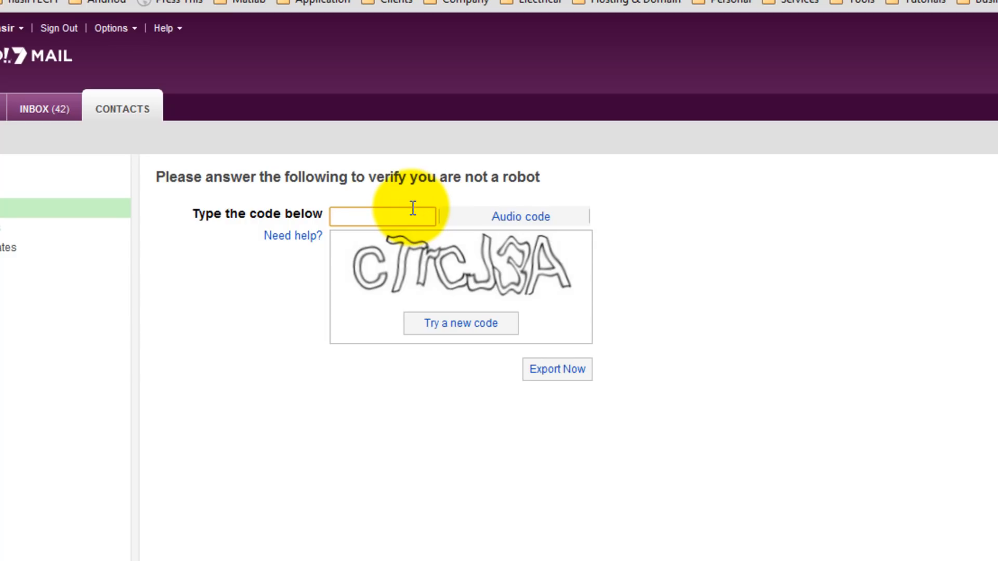
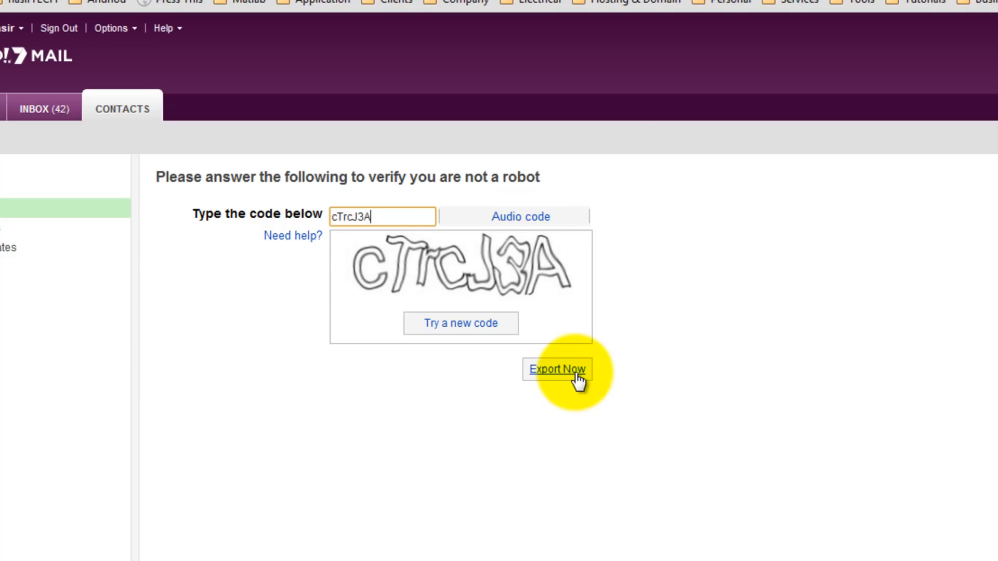
click(556, 369)
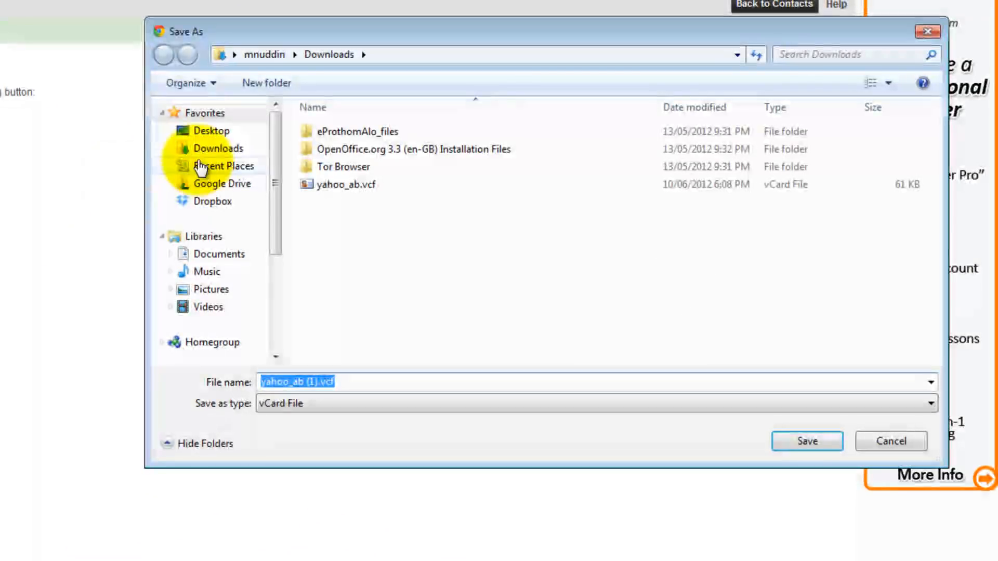
Step: Save yahoo_ab (1).vcf into the Desktop folder
click(210, 130)
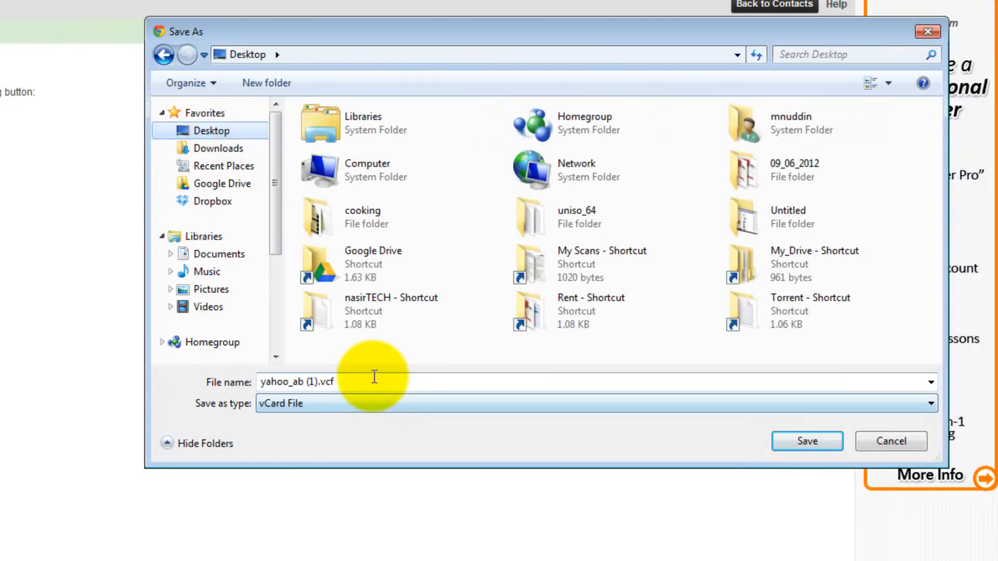
triple_click(297, 382)
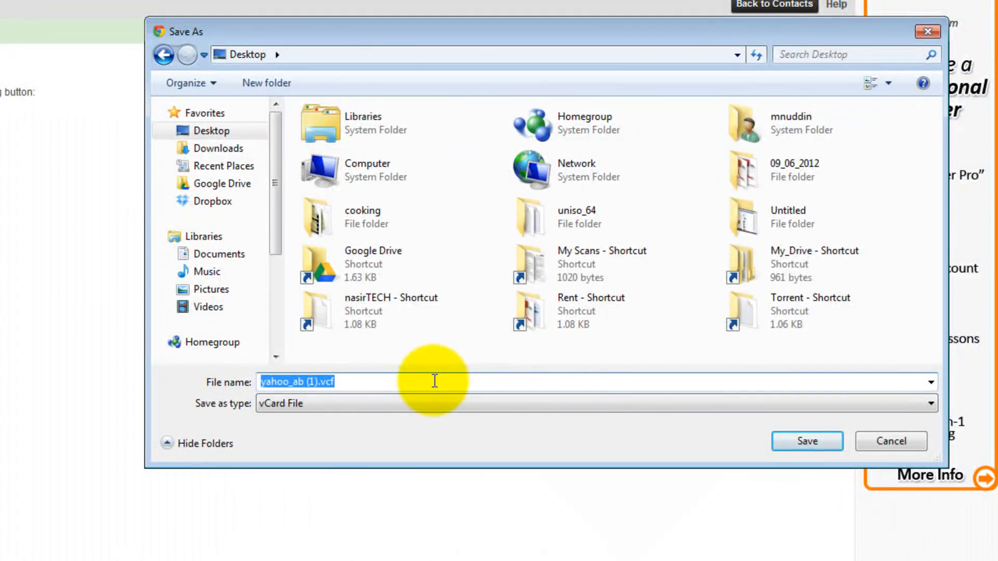
click(805, 441)
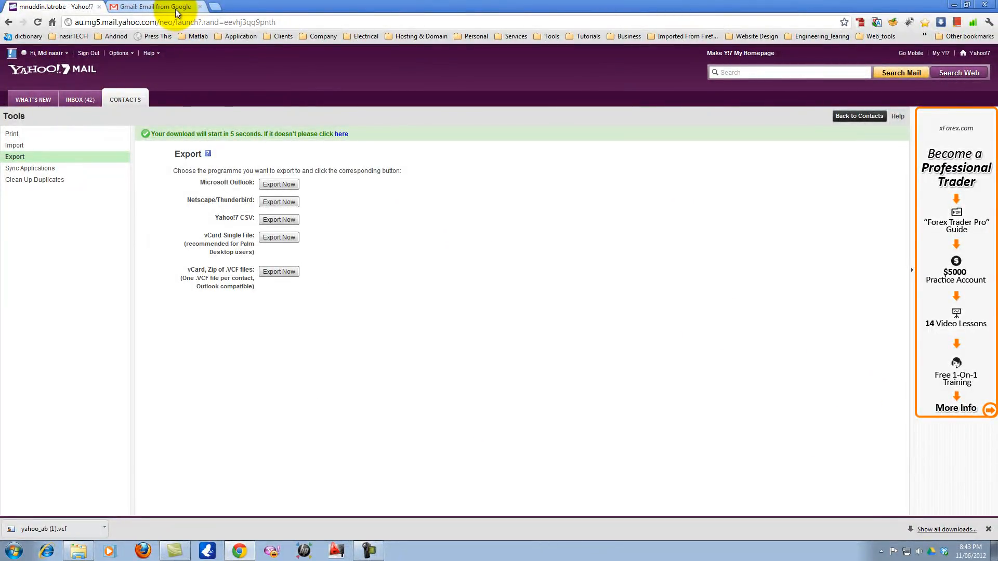
Step: Switch to the Gmail tab and sign in with the username and password
click(153, 6)
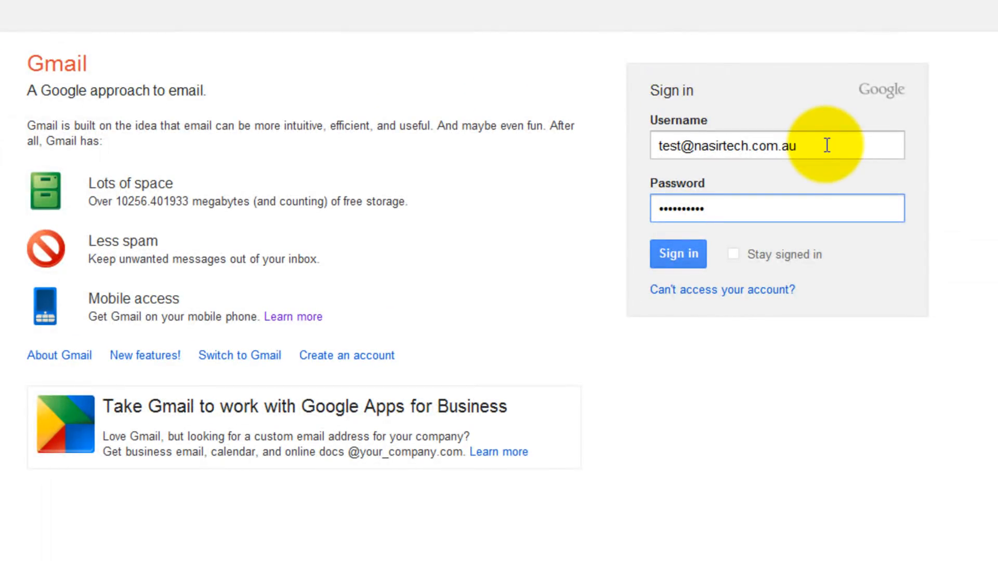
click(677, 254)
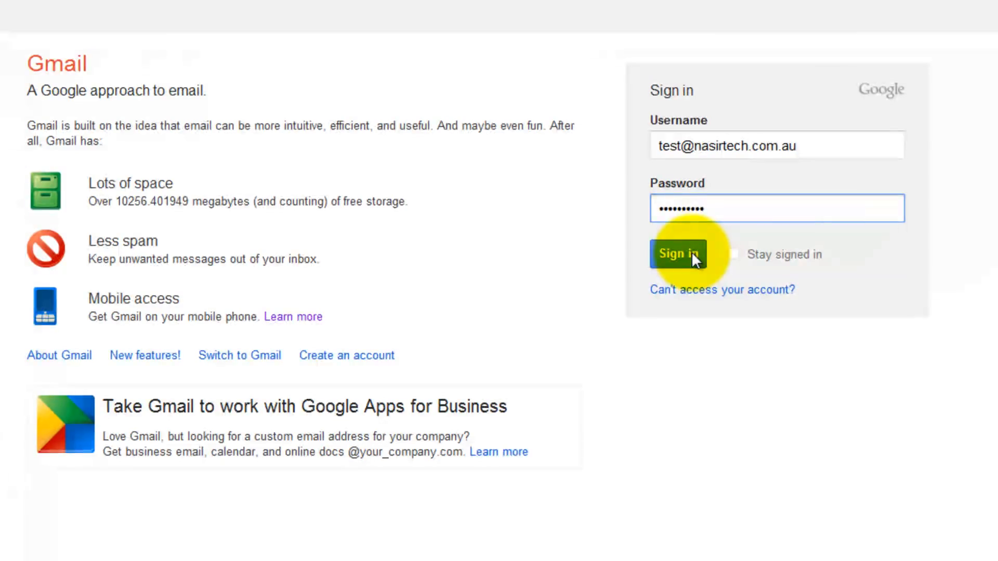
click(677, 255)
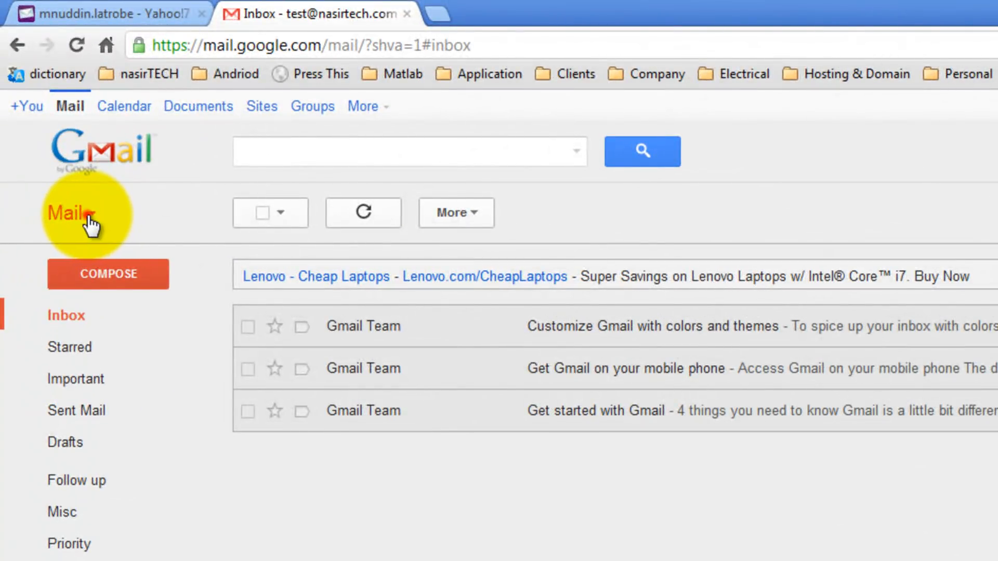
Step: Switch Gmail to Contacts and open the Import contacts dialog from More
click(71, 212)
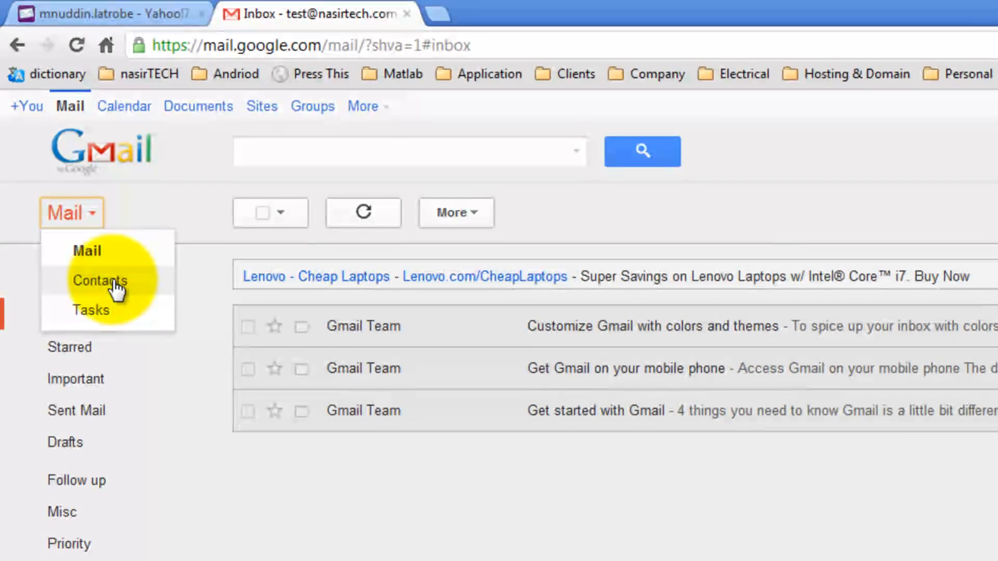
click(99, 281)
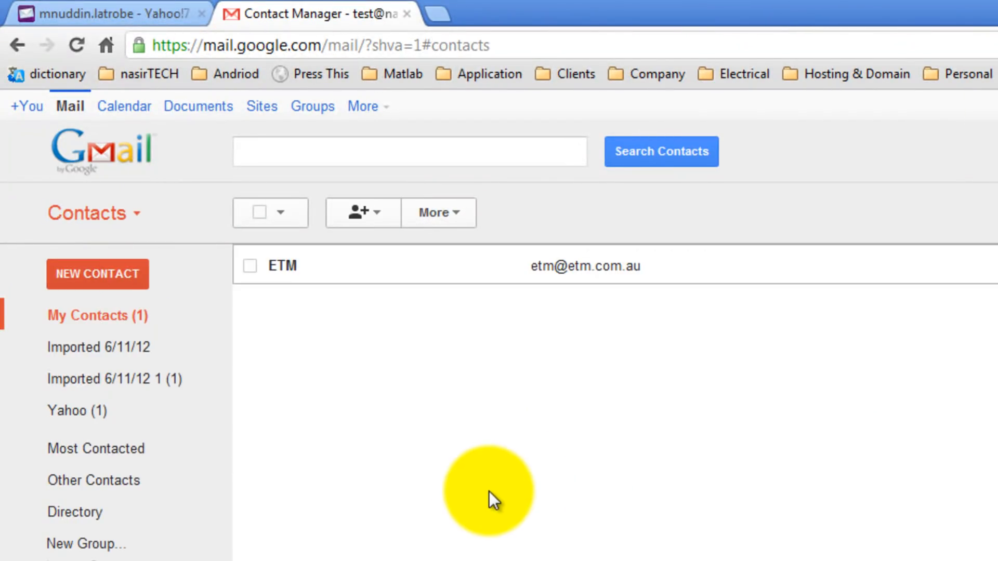
mouse_move(771, 482)
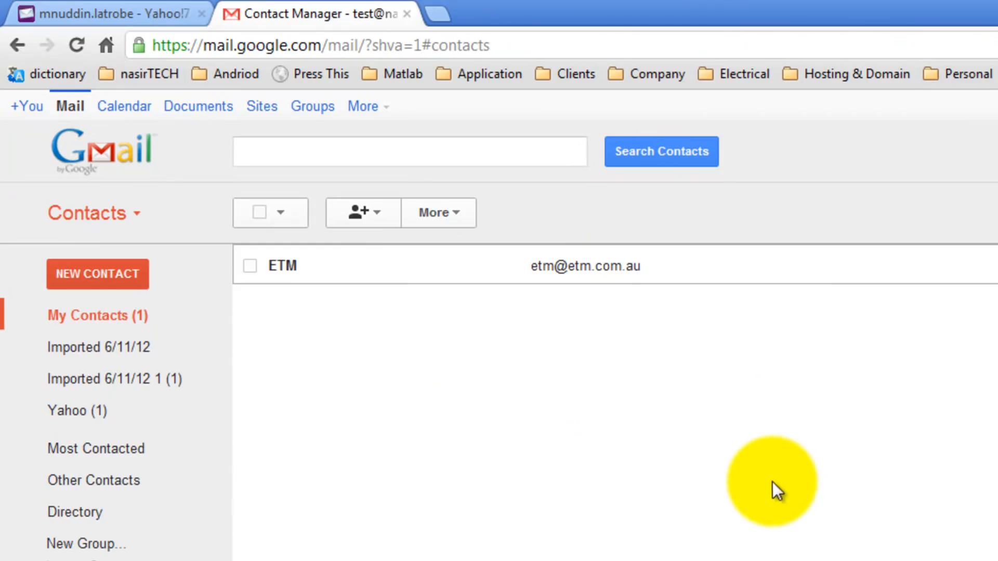
mouse_move(639, 482)
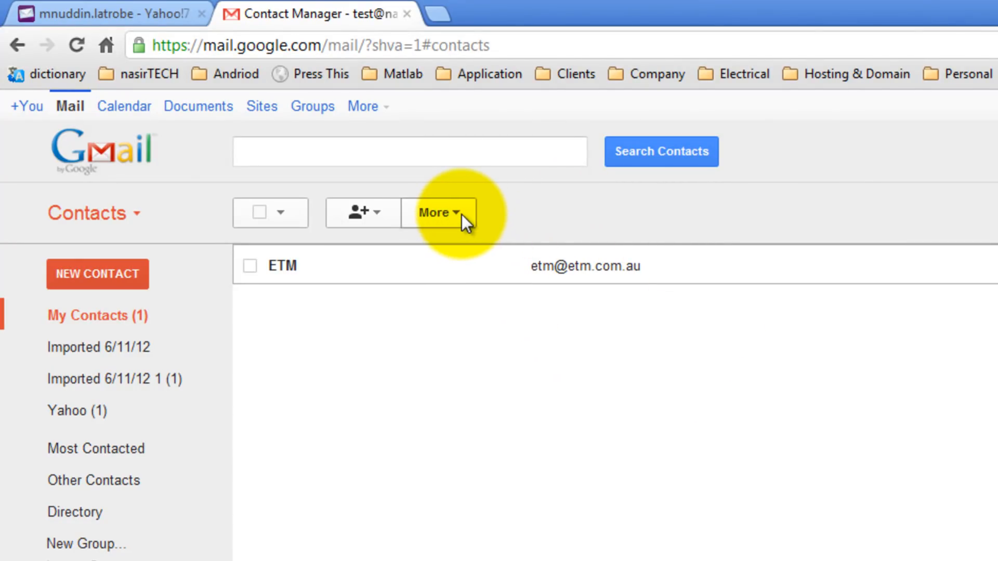
click(437, 212)
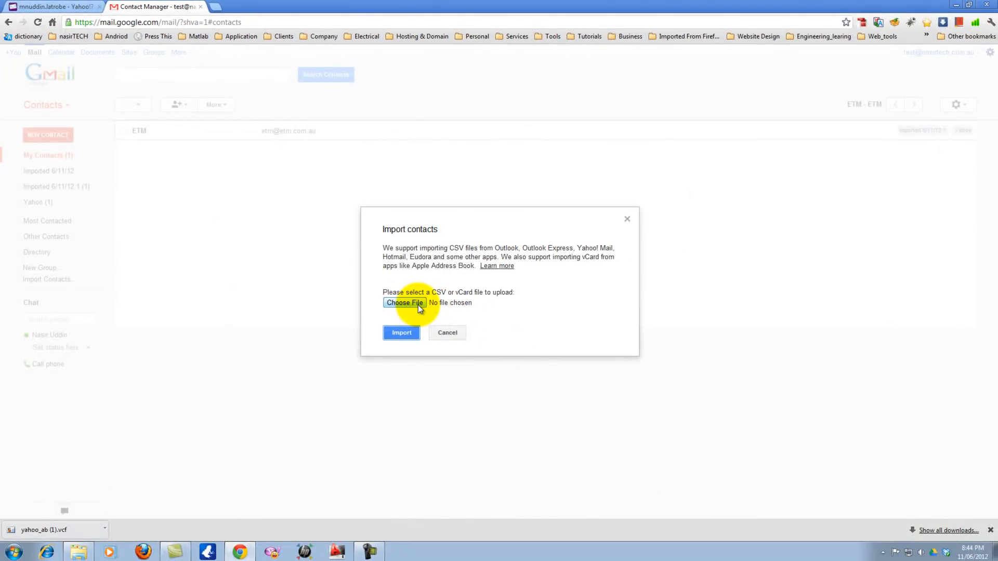
Step: Import yahoo_ab (1).vcf from the Desktop, bringing Gmail to seven contacts
click(404, 302)
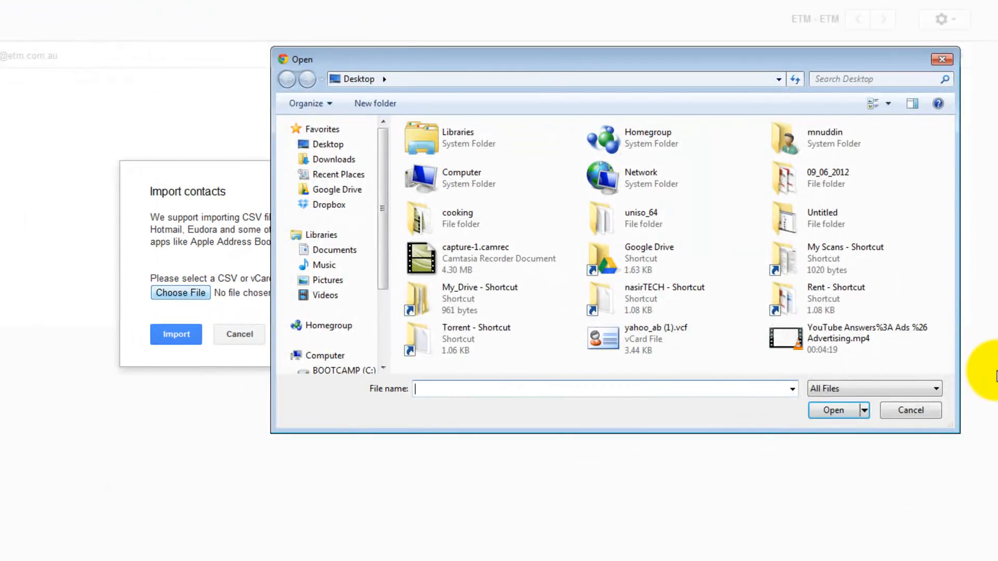
click(656, 338)
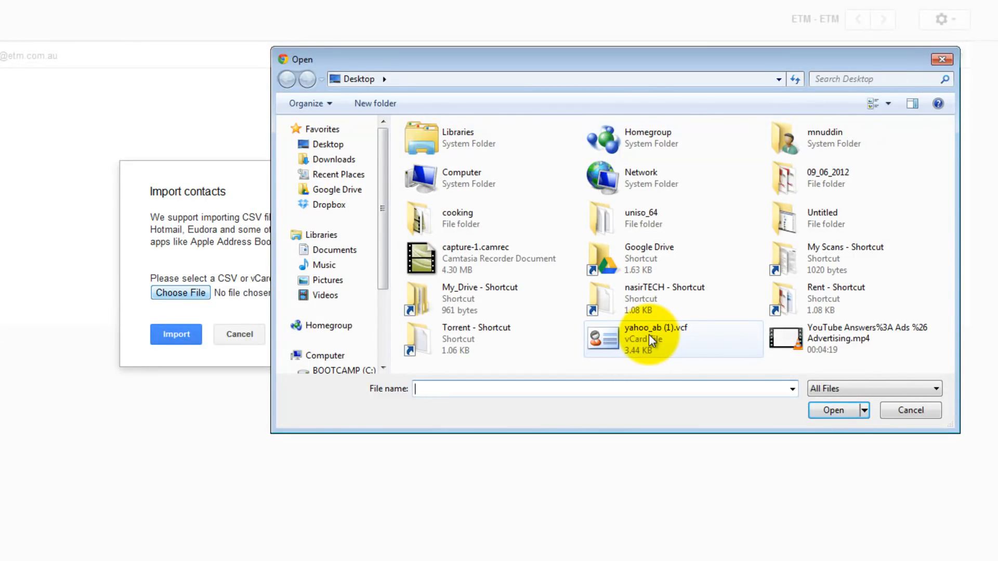
click(833, 410)
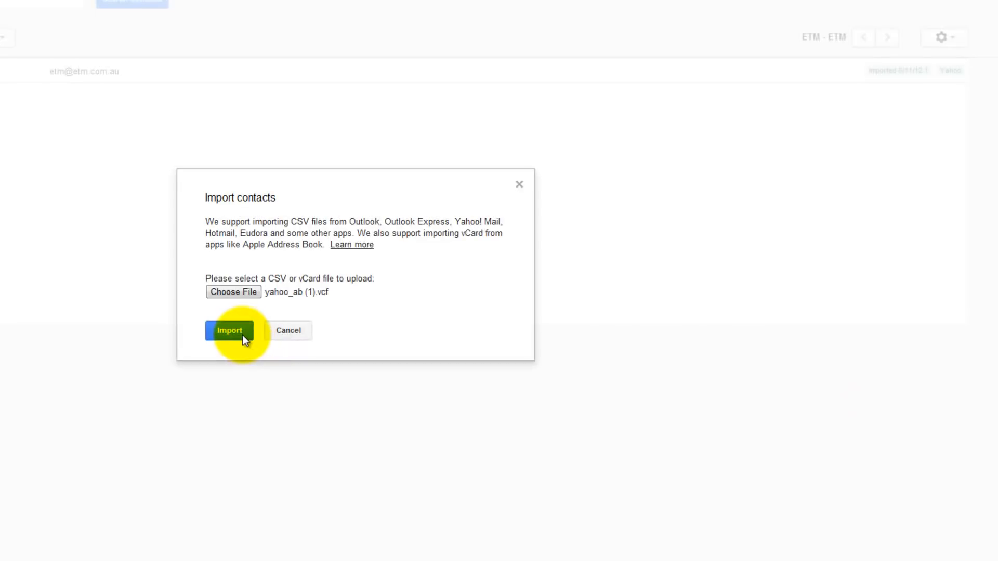
click(229, 330)
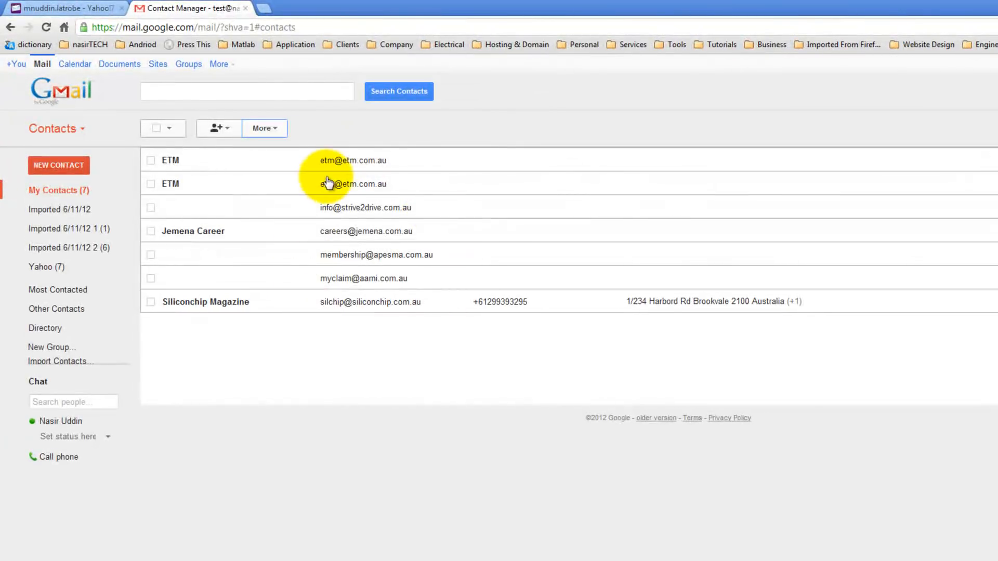
mouse_move(396, 319)
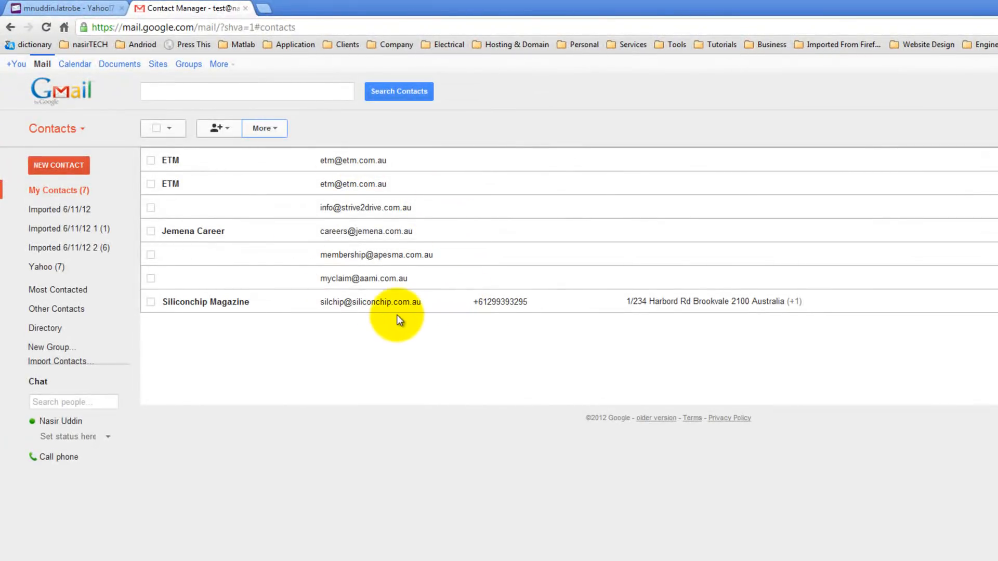